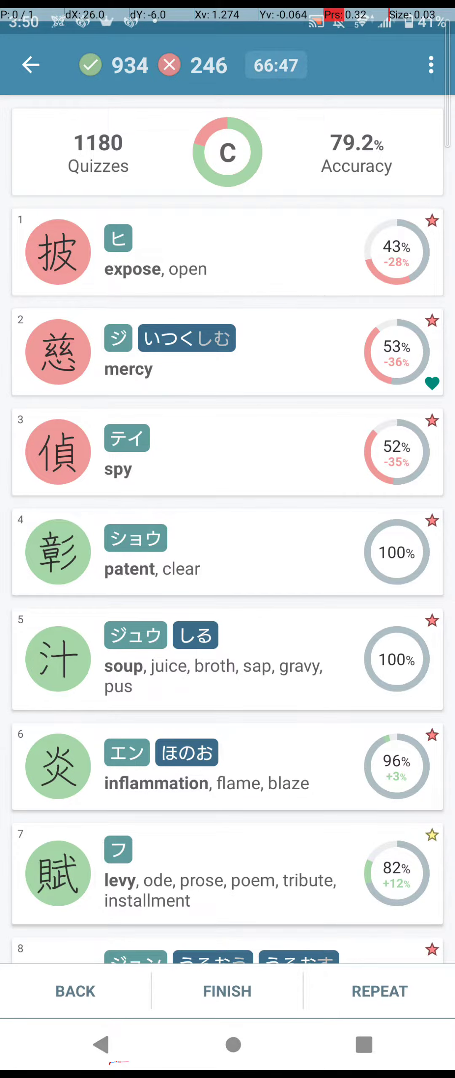
- End the review session at 1180 quizzes and 79.2% accuracy, triggering the Level 1-7 level-up
click(29, 66)
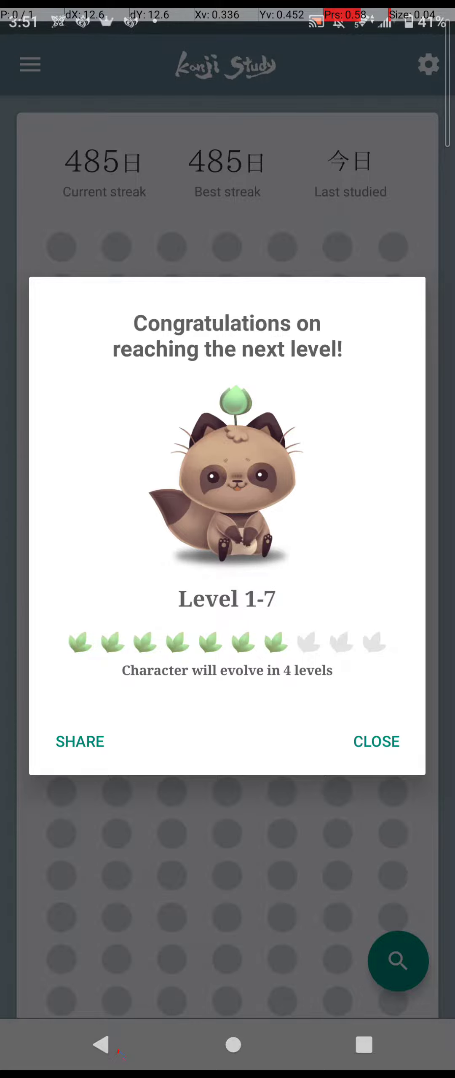
- Dismiss the Level 1-7 notice and scroll the home screen to the 485-day streak calendar
click(376, 743)
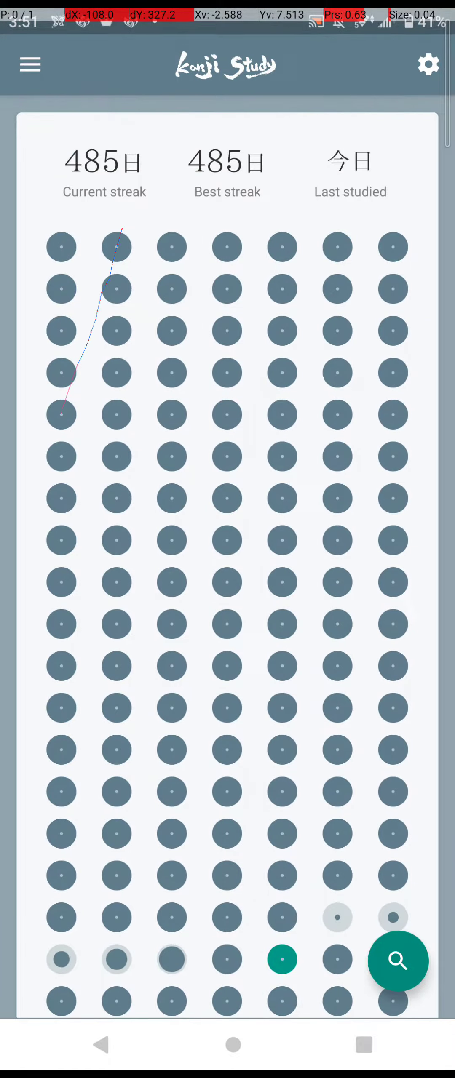
scroll(down, 3)
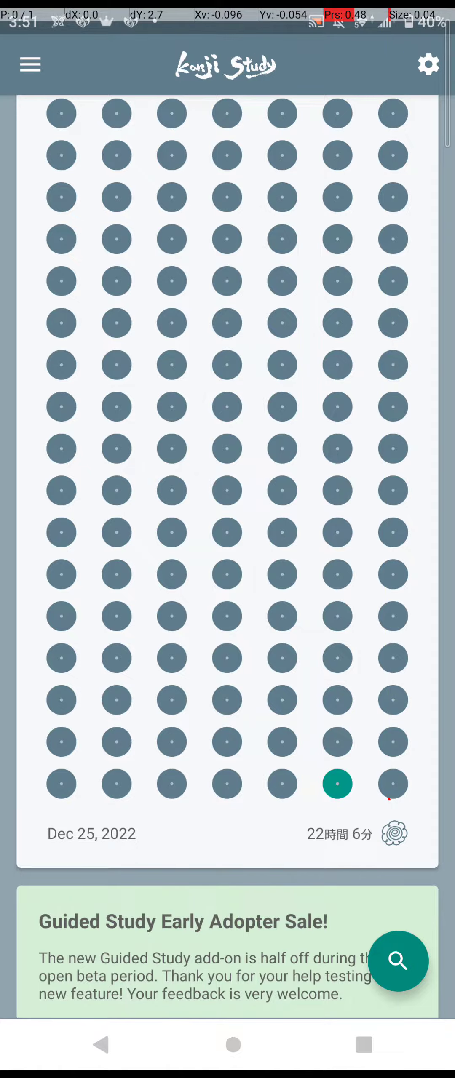
- Navigate from the side menu to Custom sets and the SecondaryReview36 set
click(27, 64)
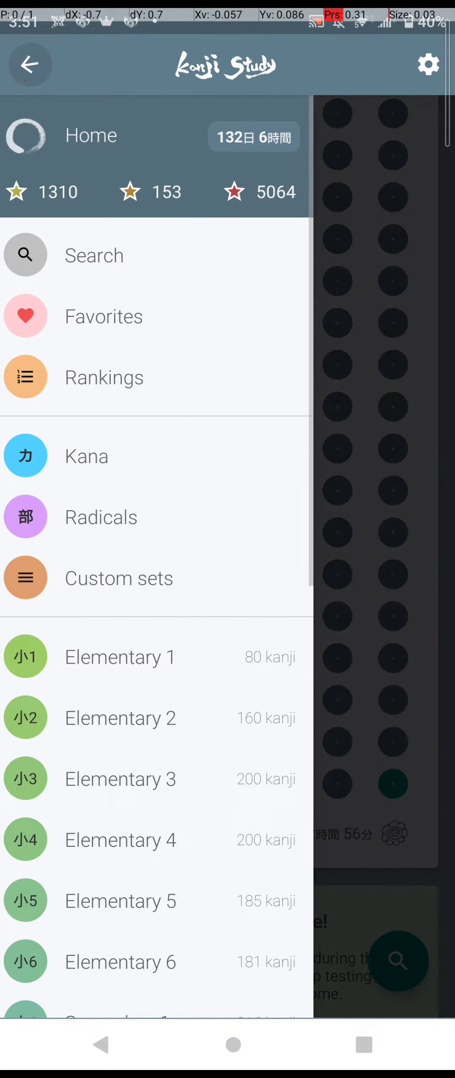
click(118, 579)
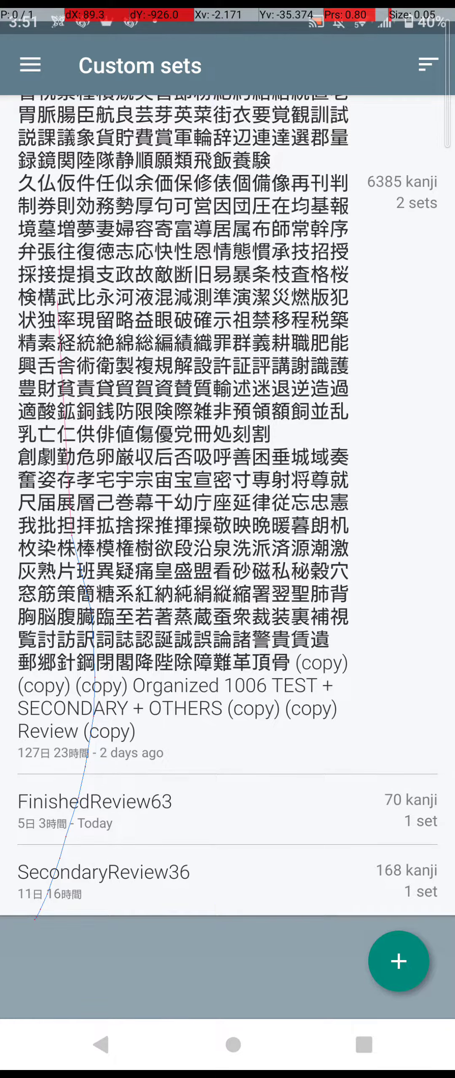
click(103, 873)
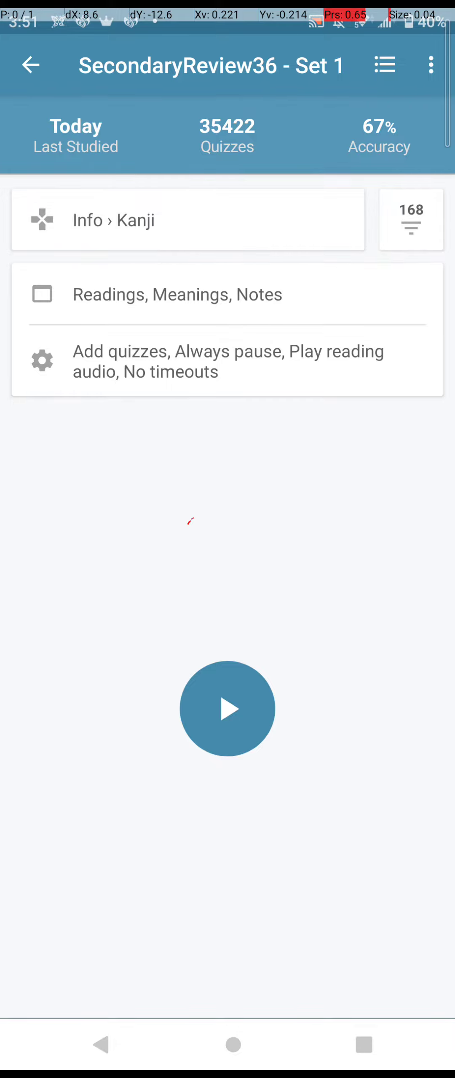
- Start a quiz on SecondaryReview36 and answer 肌 for the reading はだ
click(226, 708)
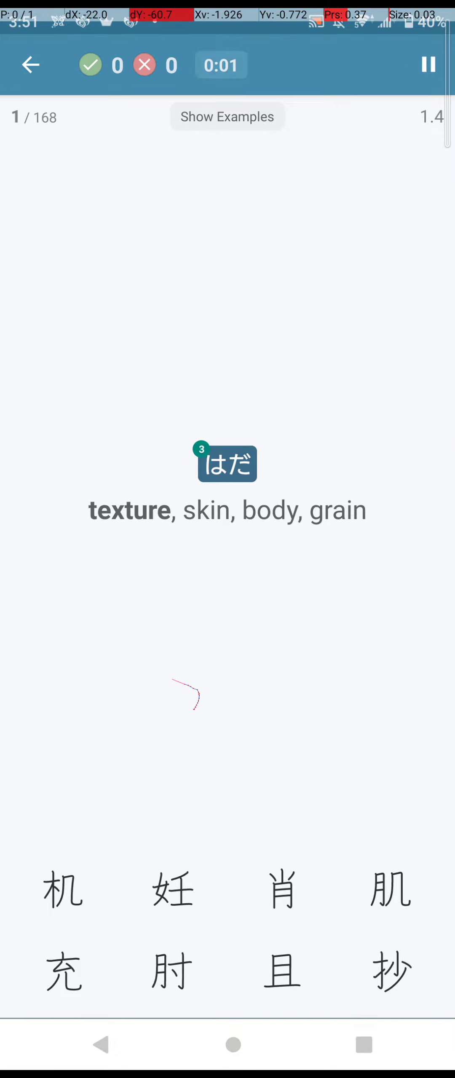
click(391, 894)
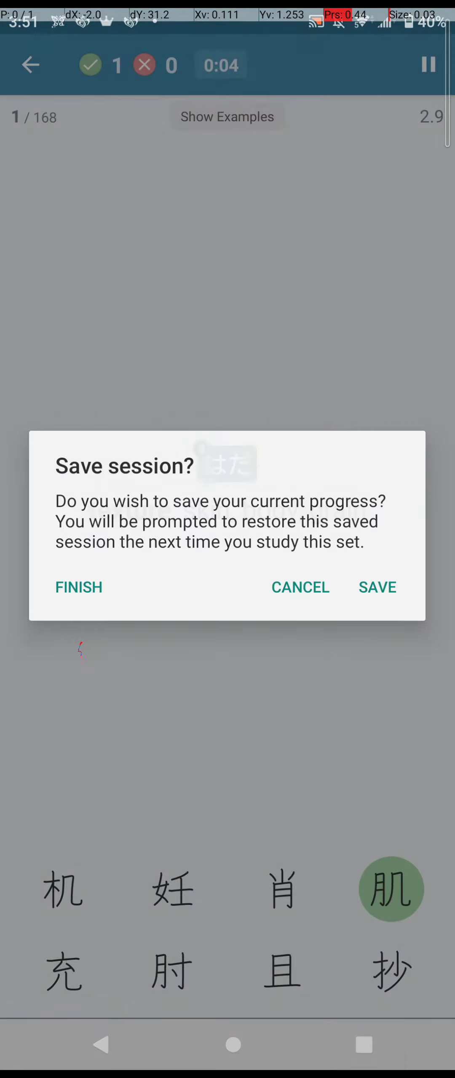
- Save the quiz session and show the detail card for 披 (ヒ, expose) in Set 1
click(378, 588)
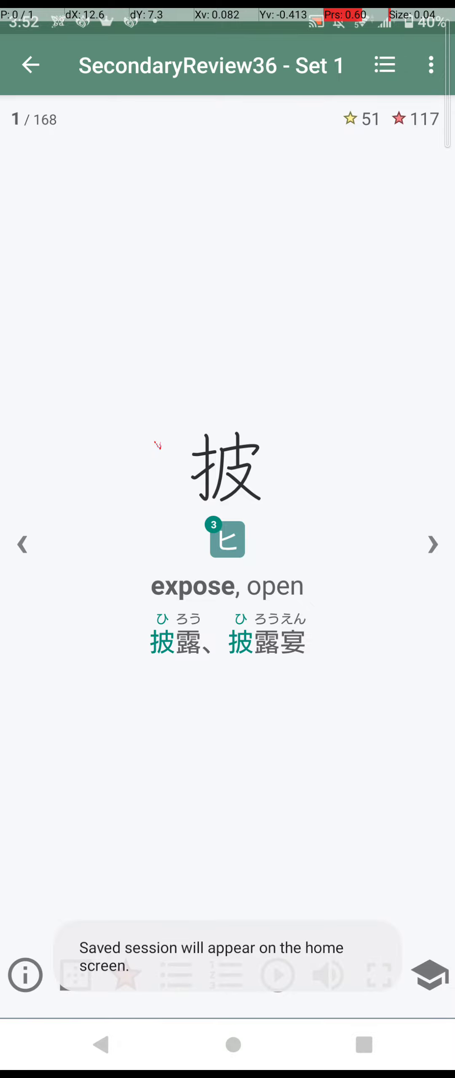
click(123, 975)
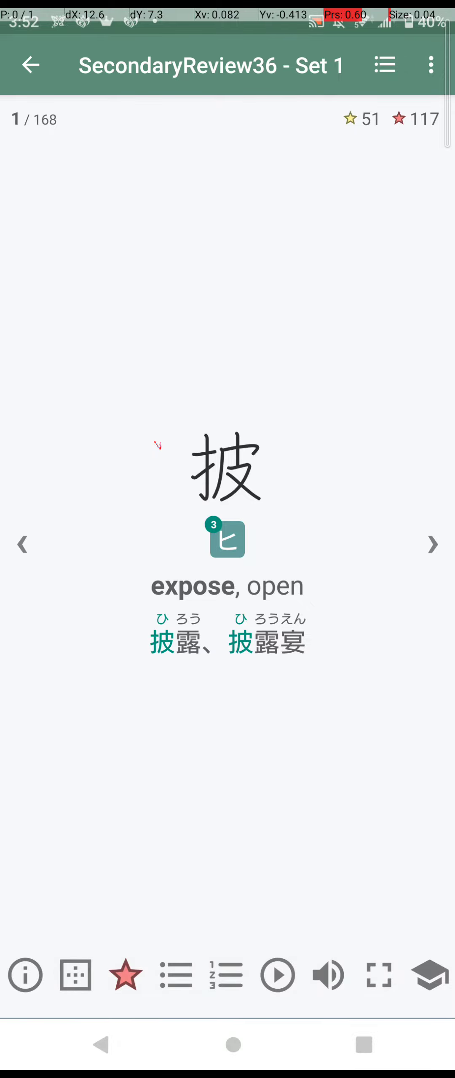